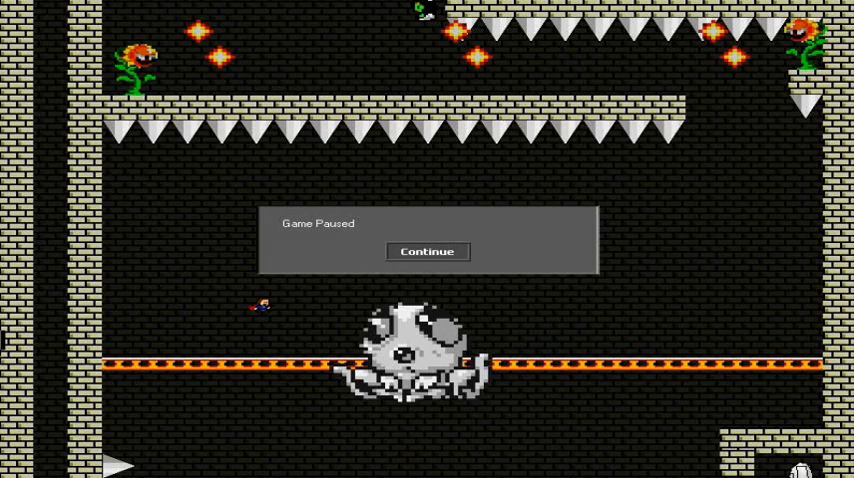
left_click(428, 250)
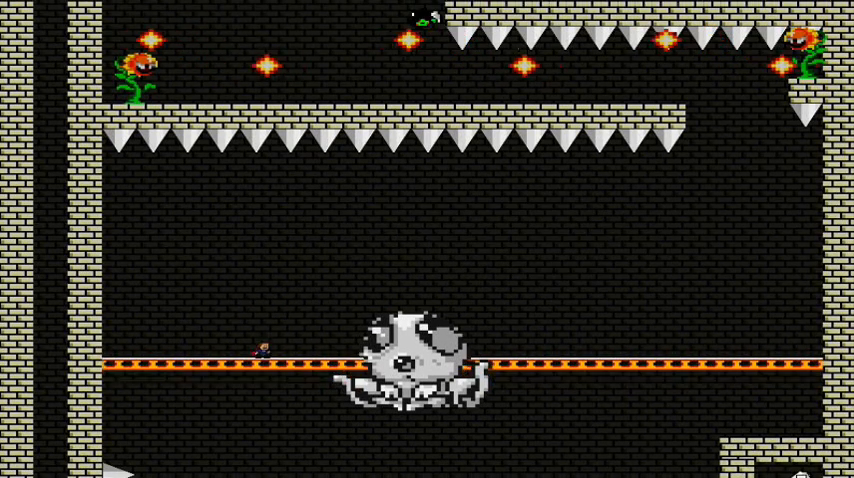